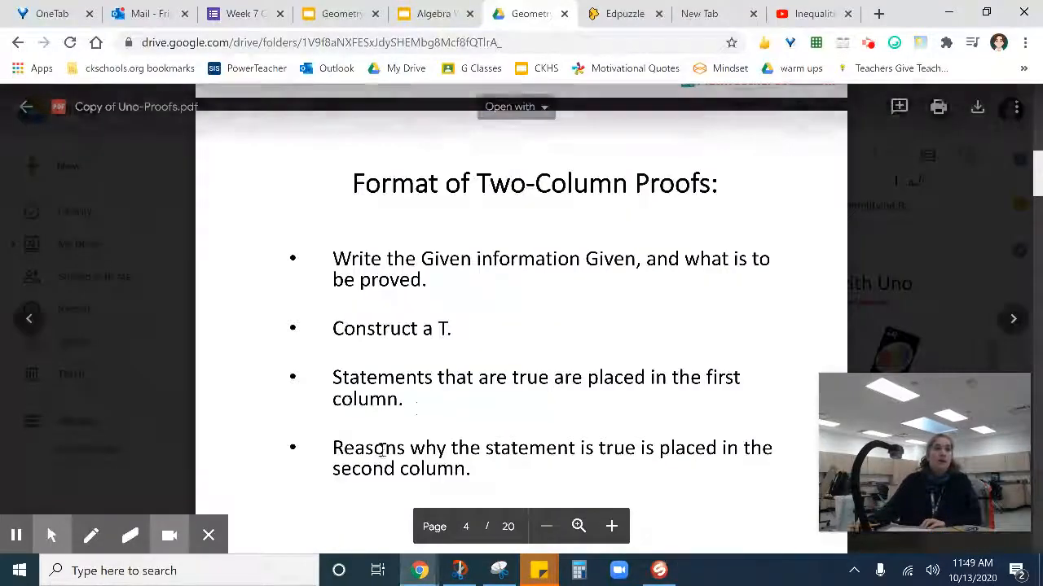
Advance the Uno Proofs PDF from page 4 to page 5, Writing Uno Proofs
left_click(1013, 317)
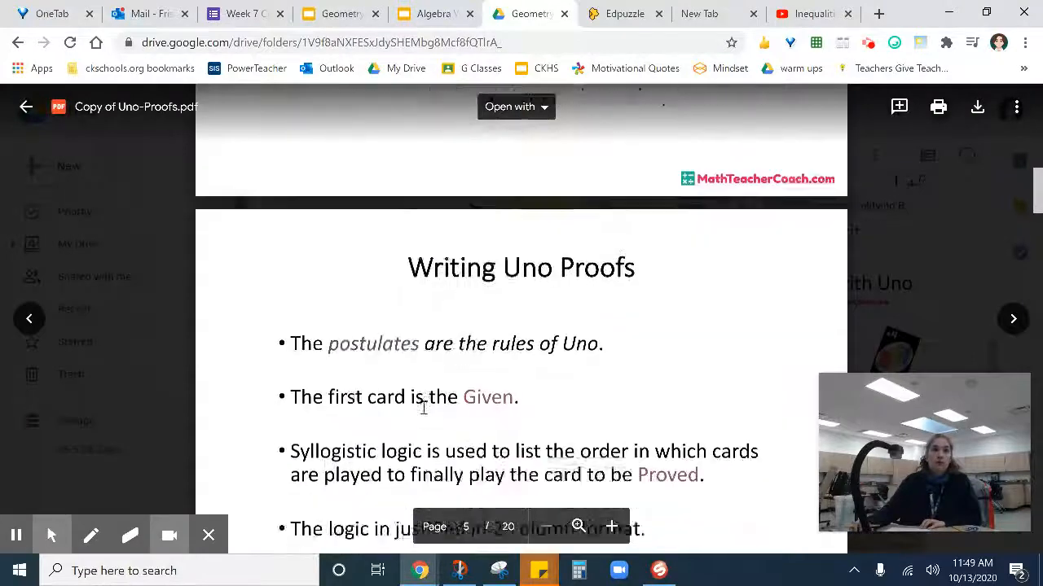